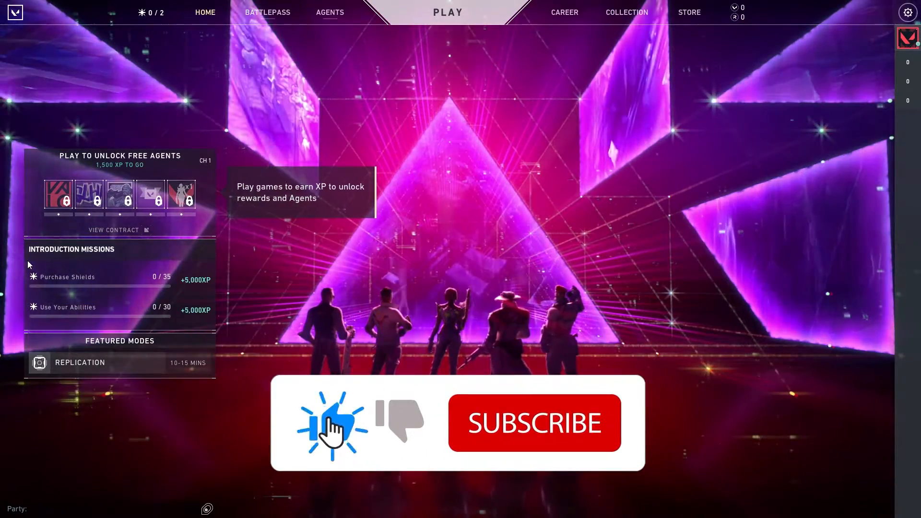
Quit Valorant from its main menu, returning to the Windows desktop.
left_click(533, 422)
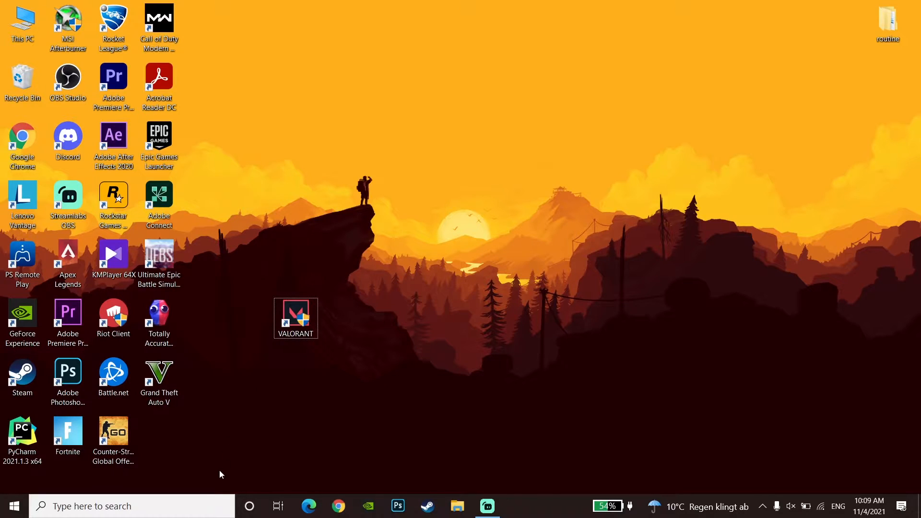
Search for Command Prompt and launch it with administrator rights.
left_click(130, 506)
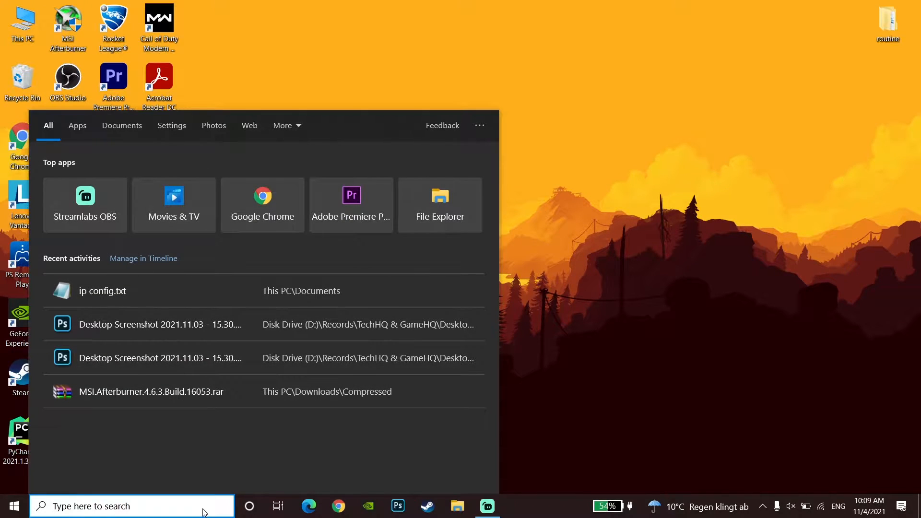
type("comm")
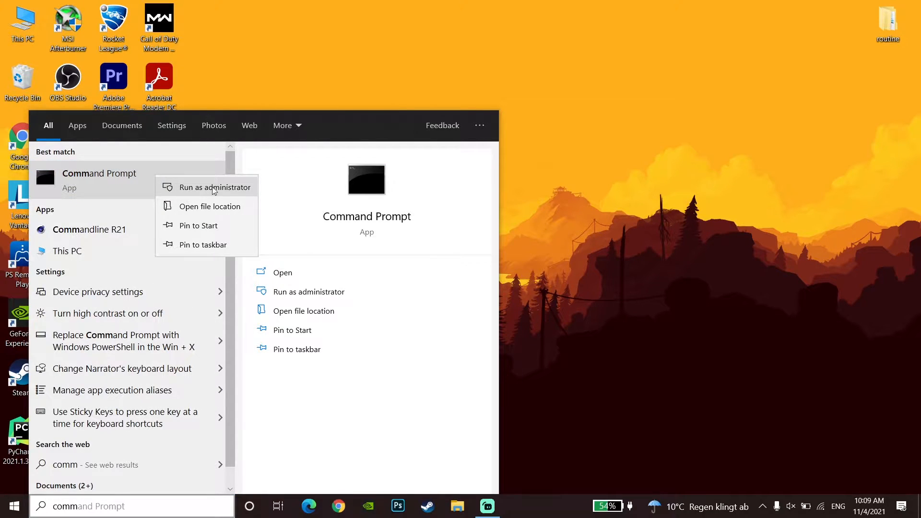
left_click(215, 187)
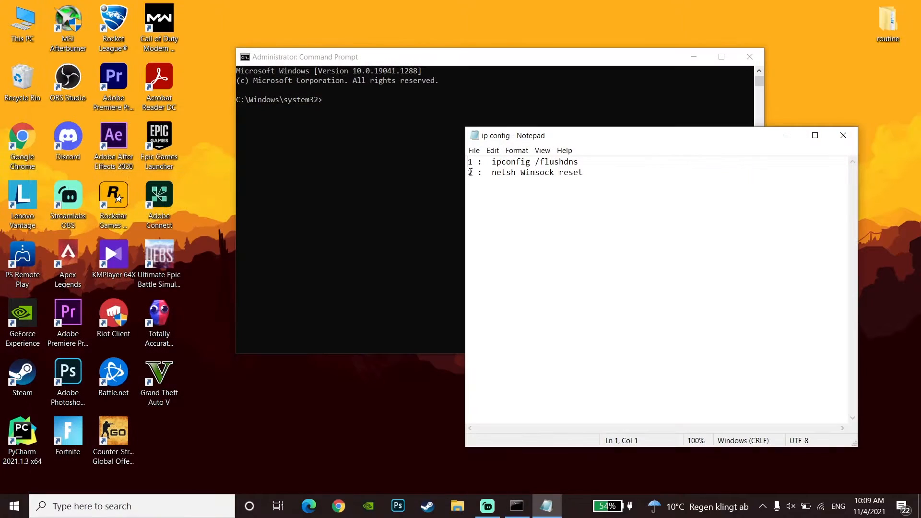
Run ipconfig /flushdns and netsh Winsock reset, then exit the Command Prompt.
double_click(510, 161)
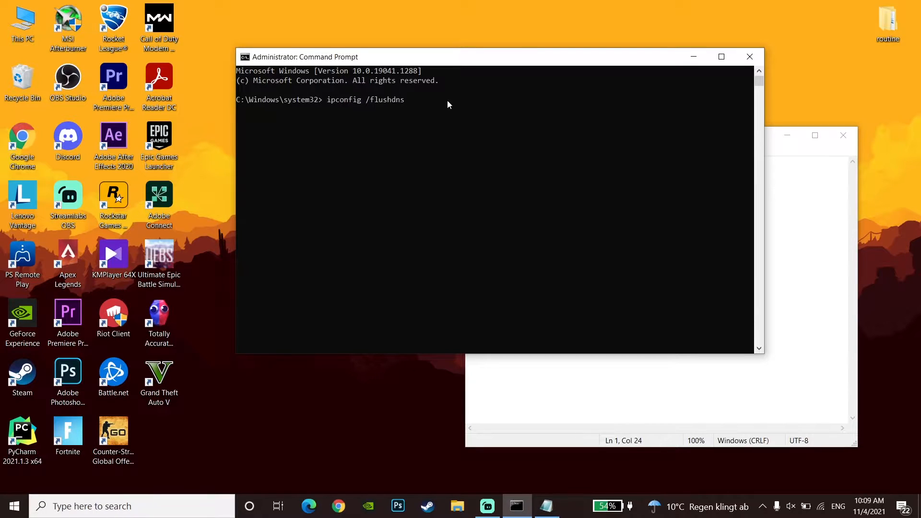
mouse_move(395, 128)
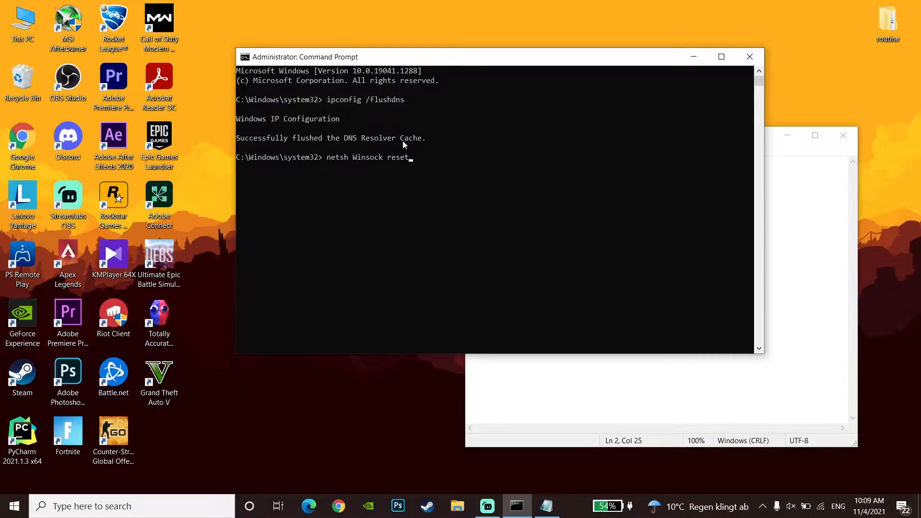
key("enter")
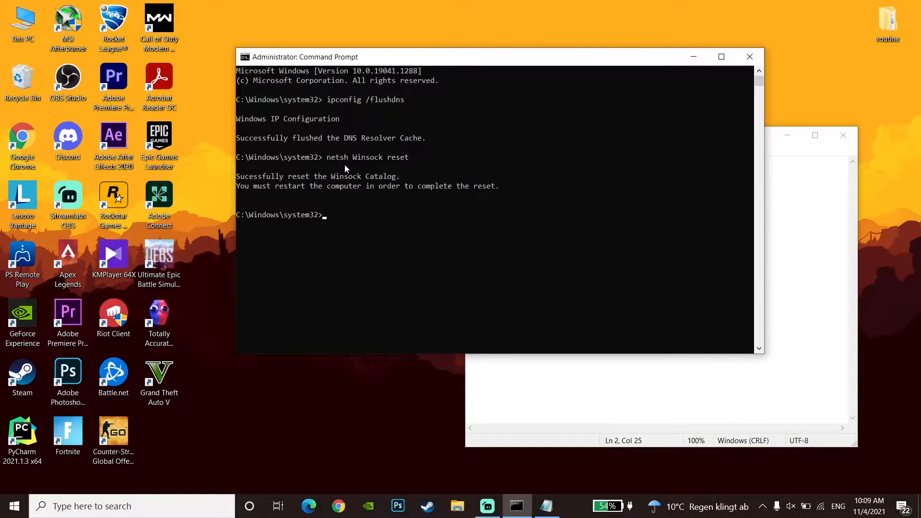
type("e")
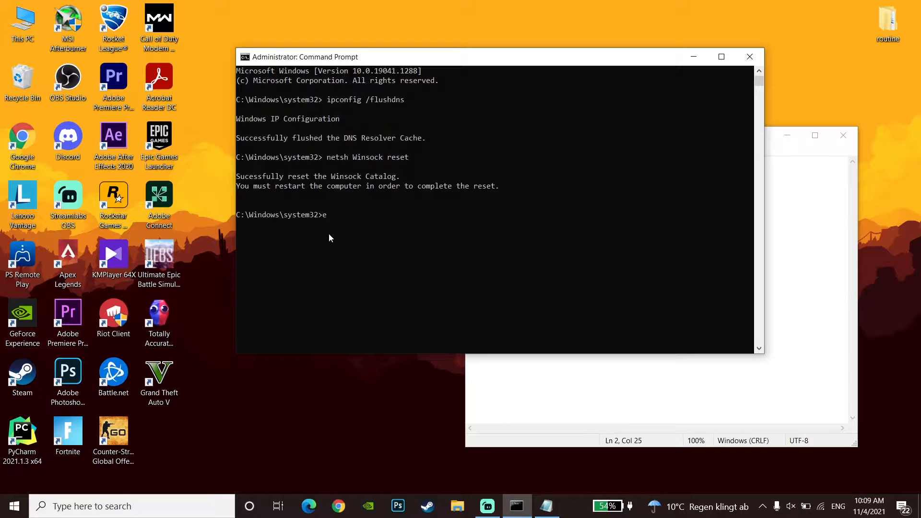
type("xi")
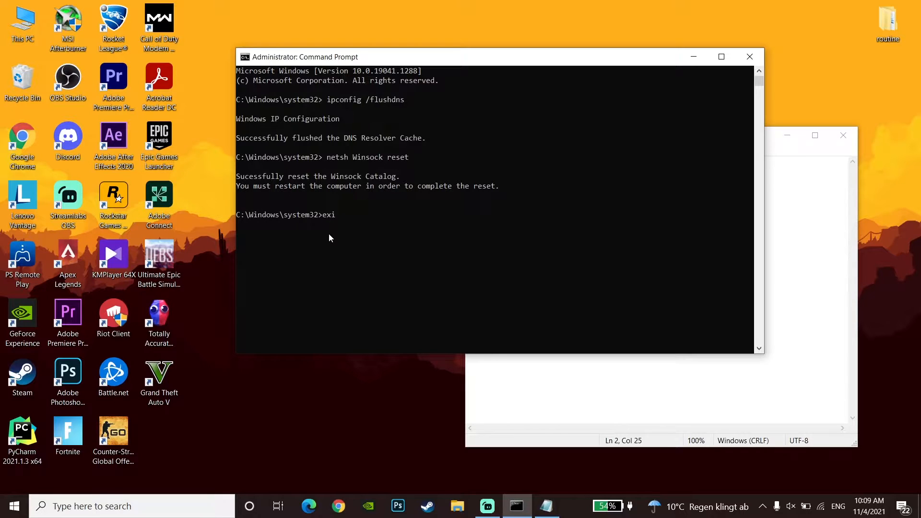
type("t")
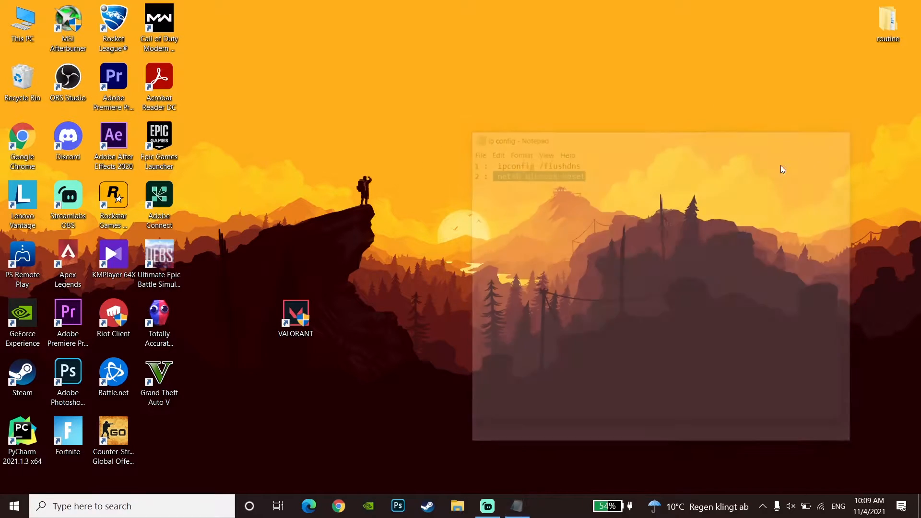
Close the Notepad command notes and restart the computer to finish the Winsock reset.
left_click(14, 506)
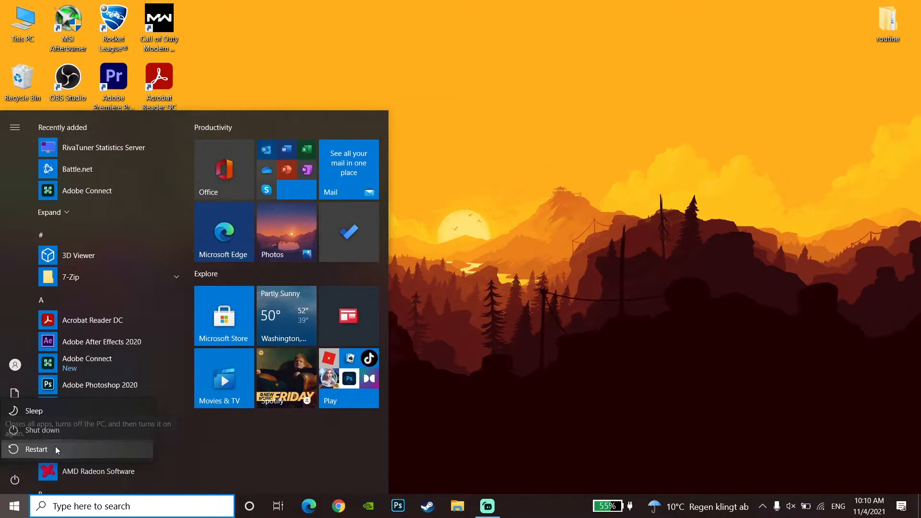
left_click(14, 506)
type("con")
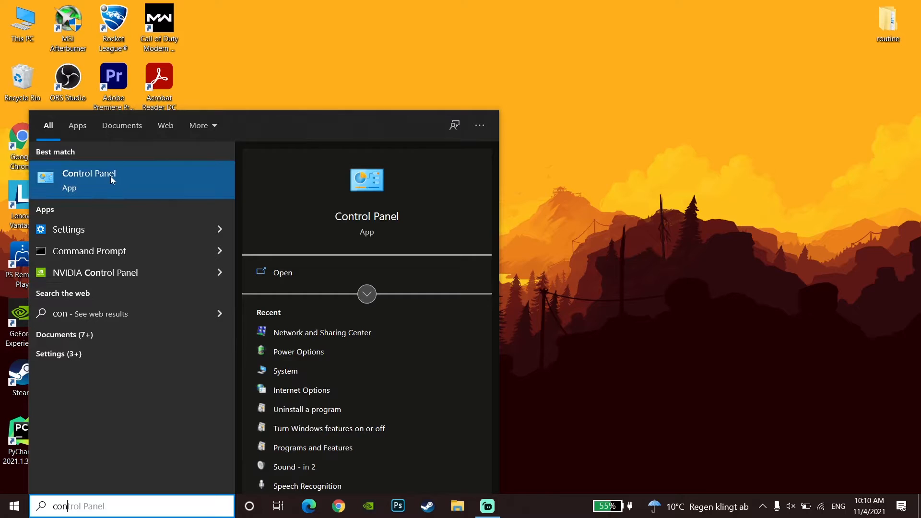
Launch Control Panel and navigate through Network and Internet to Network and Sharing Center.
right_click(89, 176)
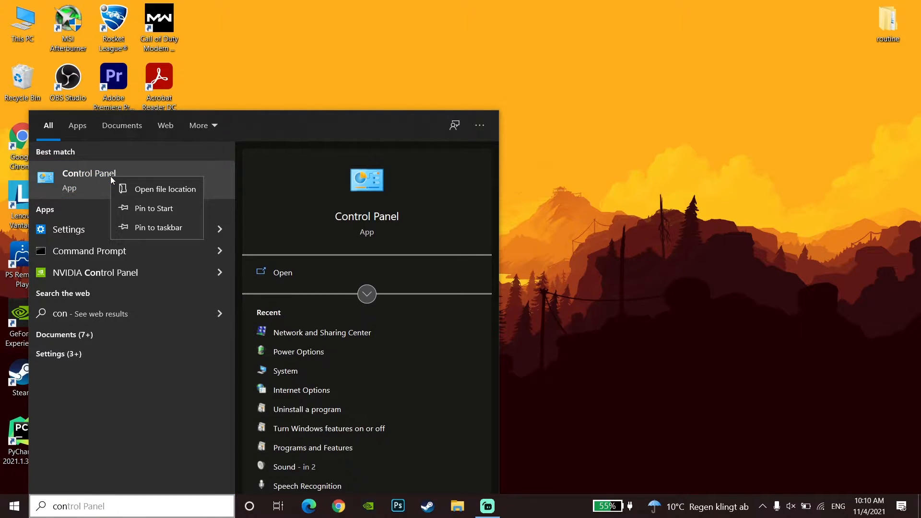
left_click(88, 173)
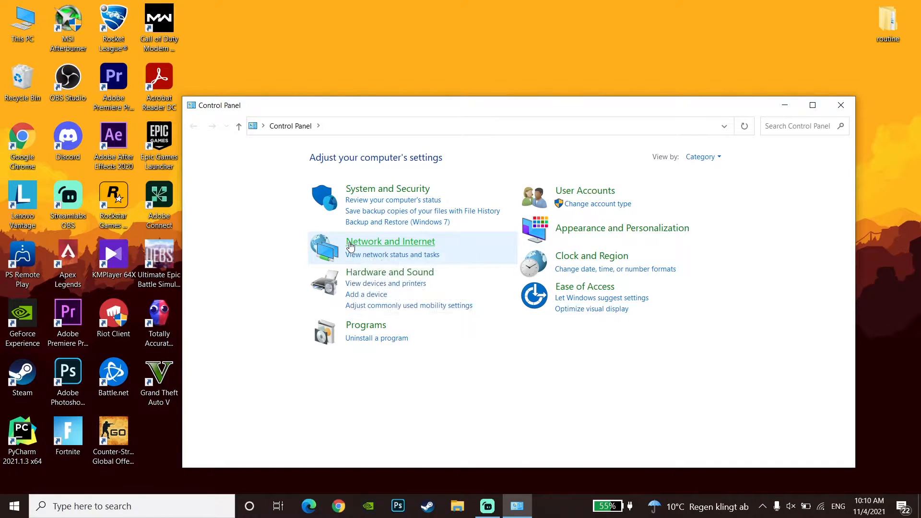
left_click(390, 241)
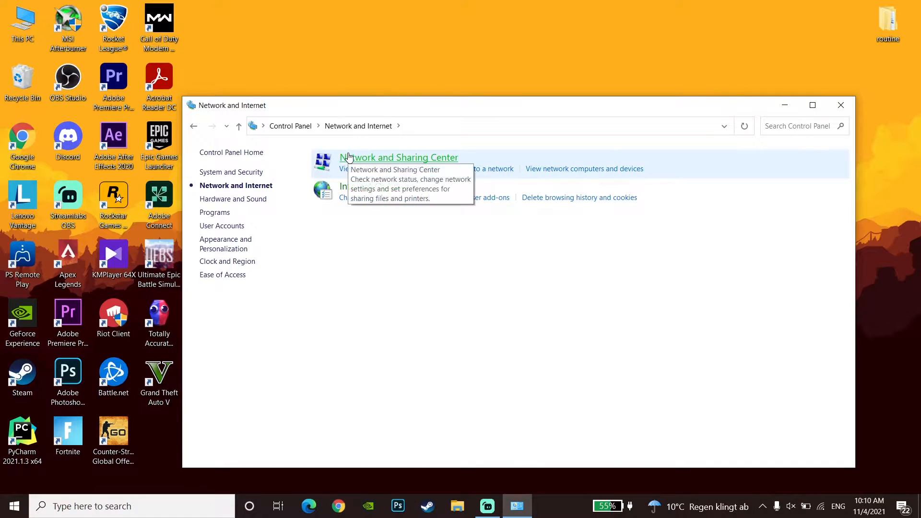
left_click(398, 157)
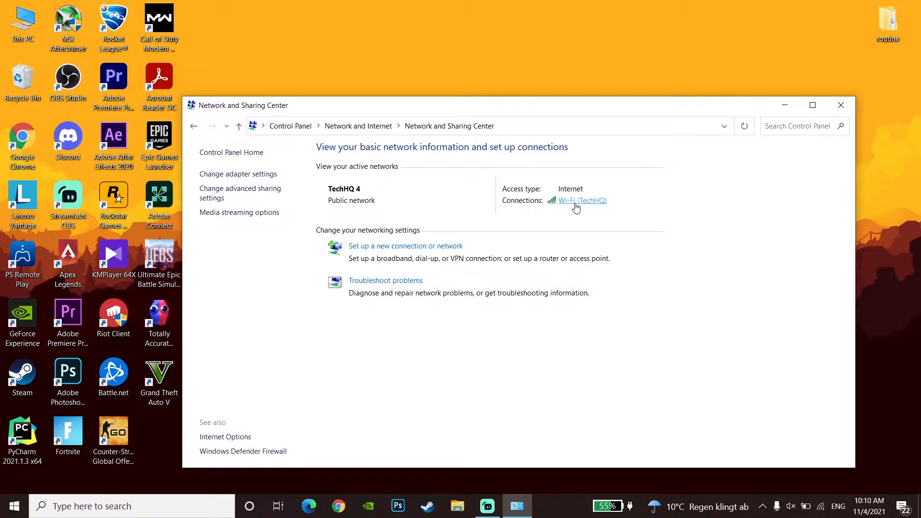
Reach the Wi-Fi connection's Internet Protocol Version 4 properties.
left_click(581, 201)
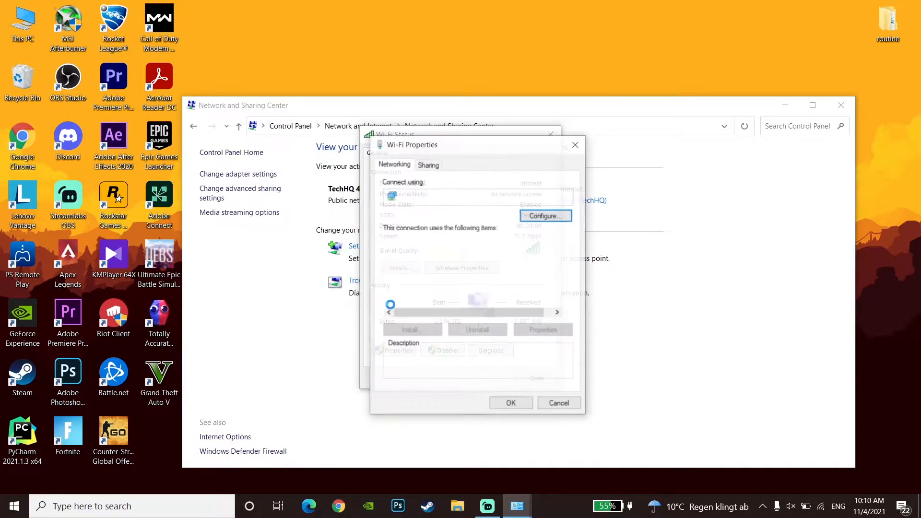
left_click(462, 283)
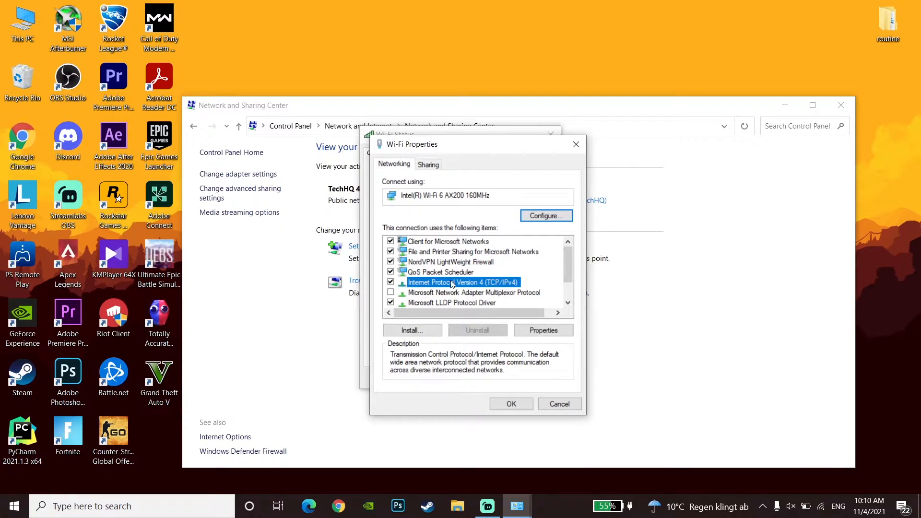
left_click(542, 330)
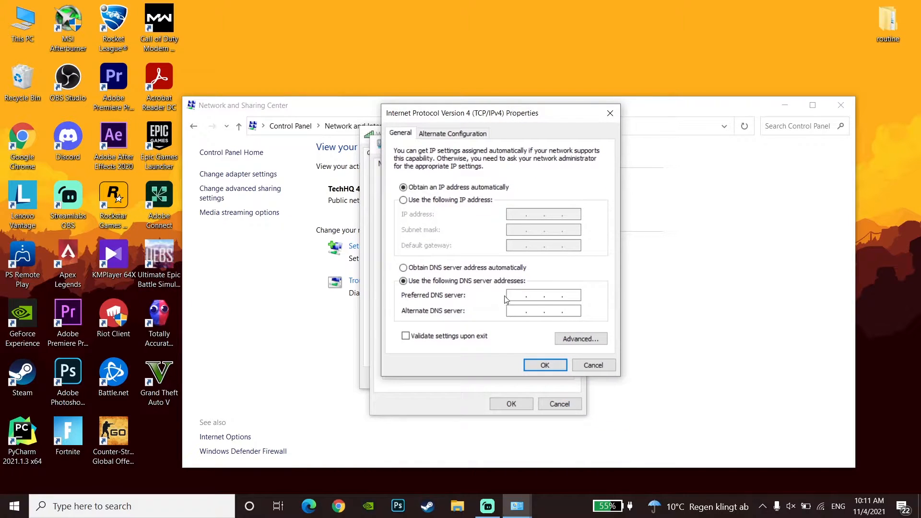
Set custom DNS servers, ending with preferred 1.1.1.1 and alternate 1.0.0.1, and save.
left_click(543, 295)
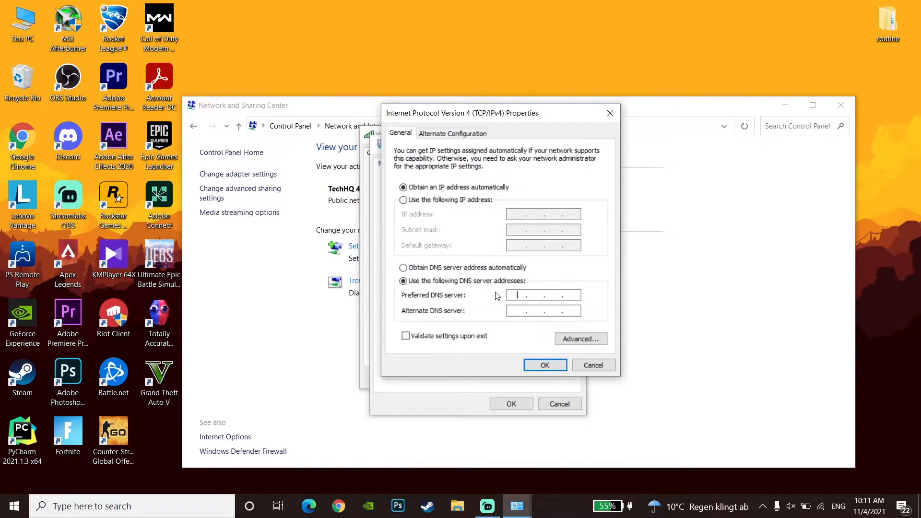
type("8.8.8.8")
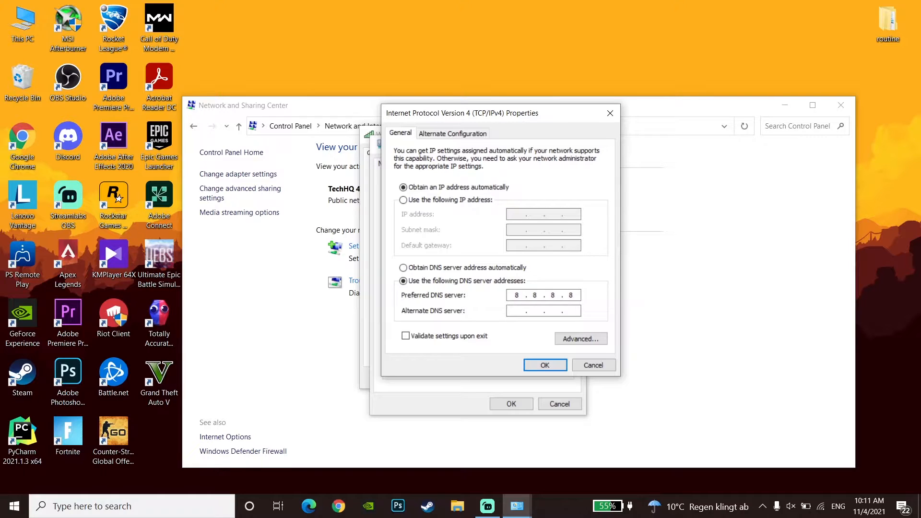
left_click(541, 310)
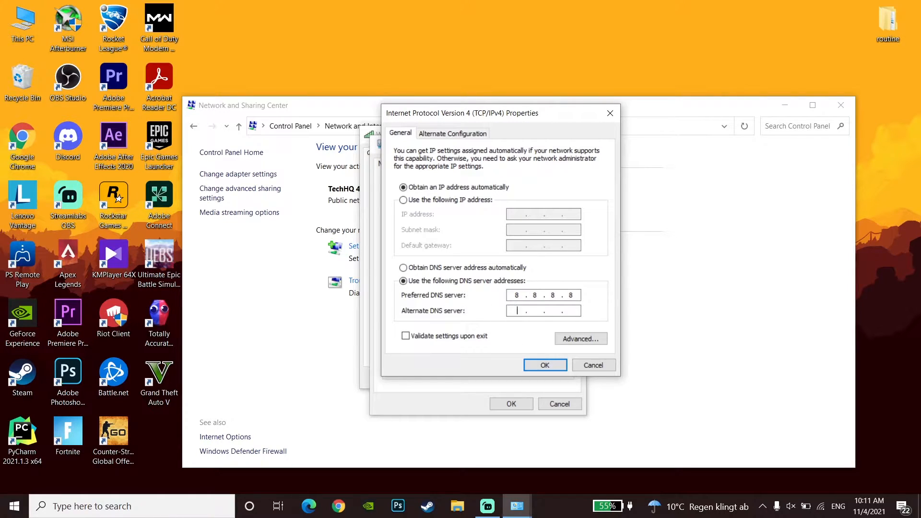
type("8.4.4.8")
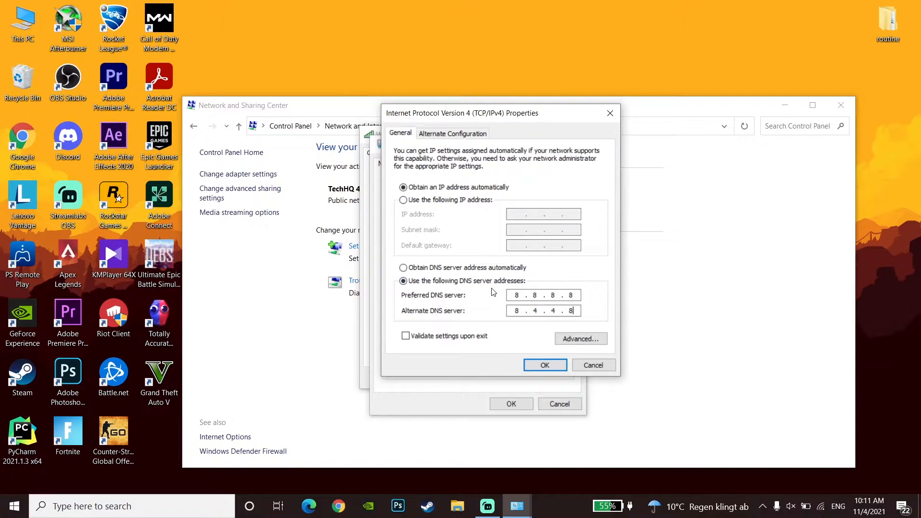
left_click(403, 267)
type("1.1.1.")
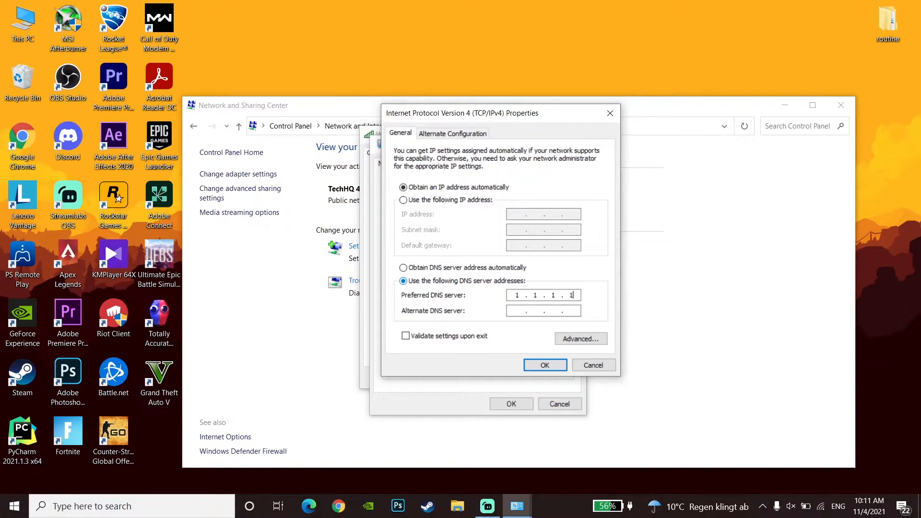
type("1.0.0.1")
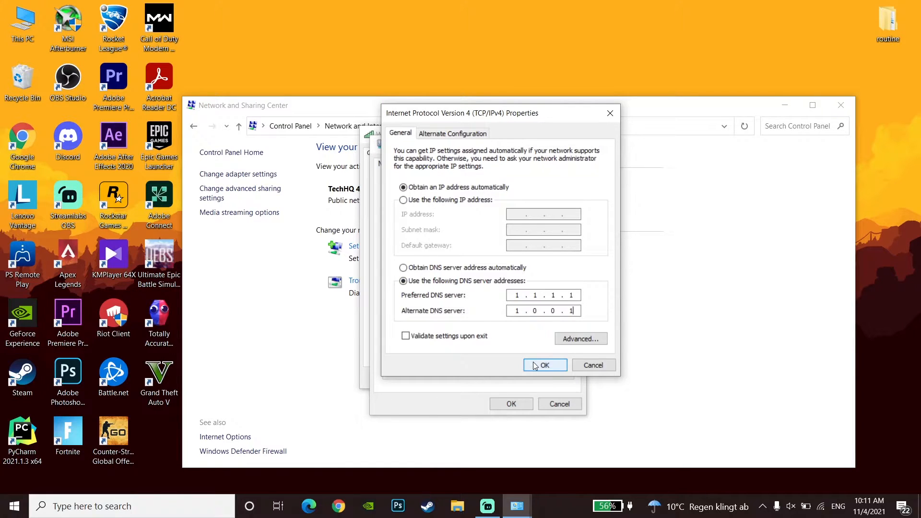
left_click(545, 365)
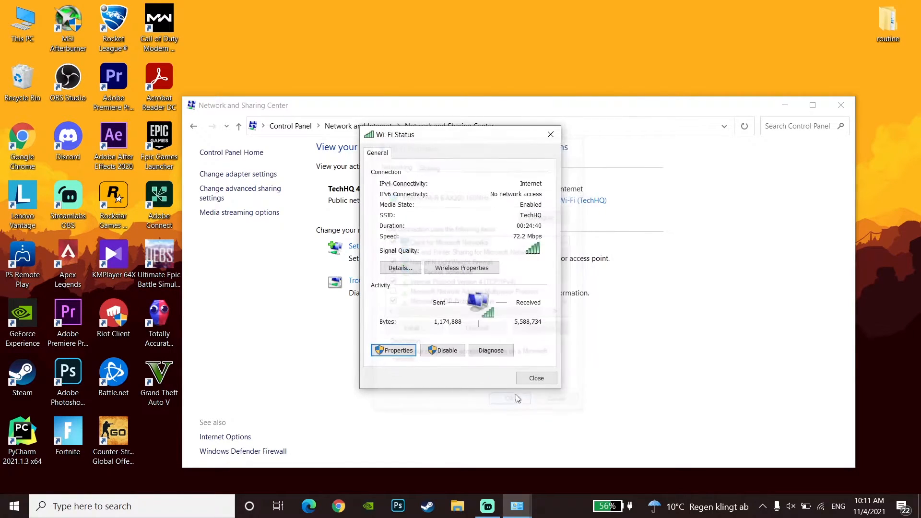
Close the Wi-Fi Status and Network and Sharing Center windows and relaunch Valorant from its desktop shortcut.
left_click(536, 377)
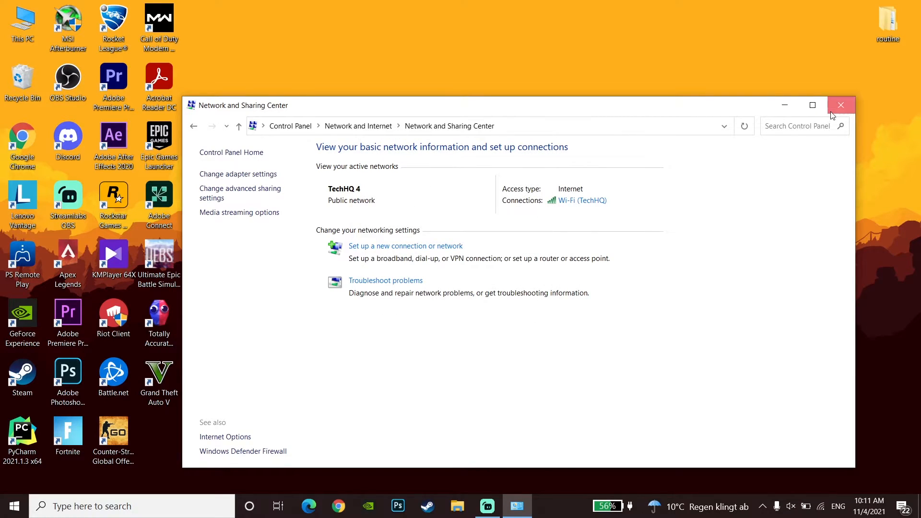
left_click(841, 105)
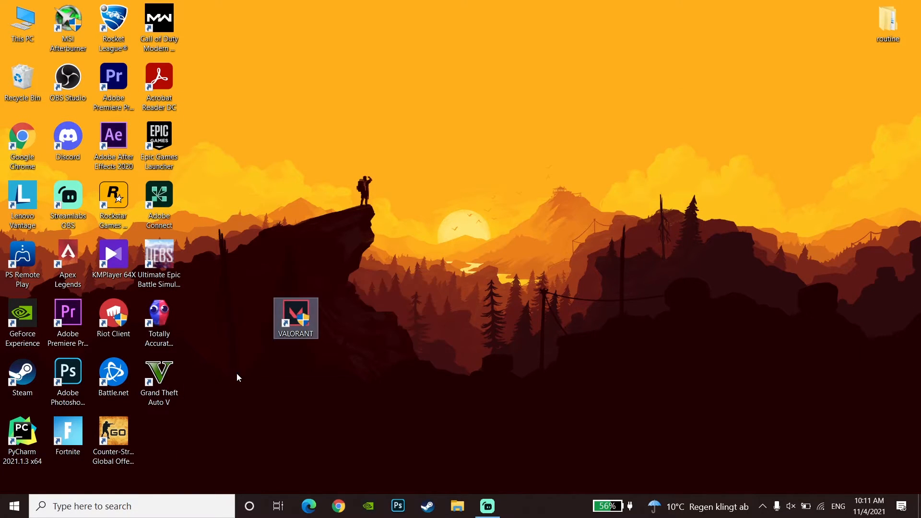
mouse_move(346, 327)
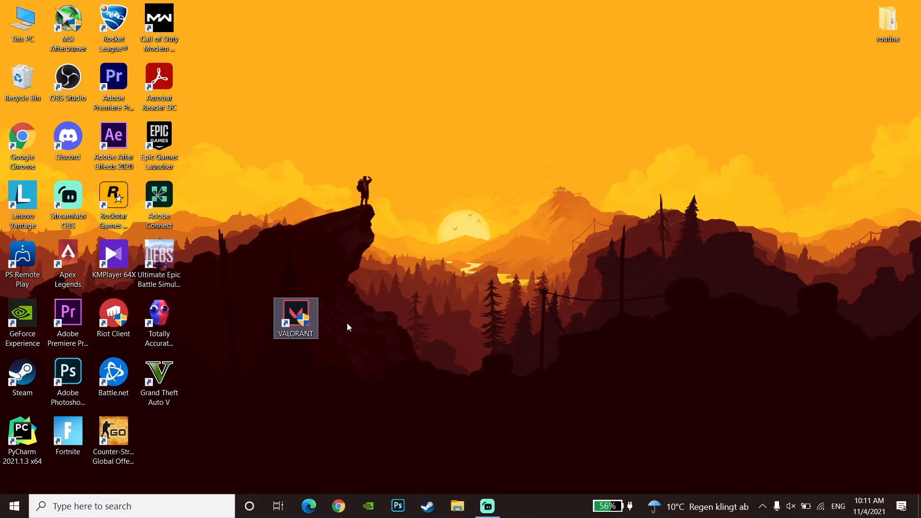
left_click_drag(295, 317, 296, 258)
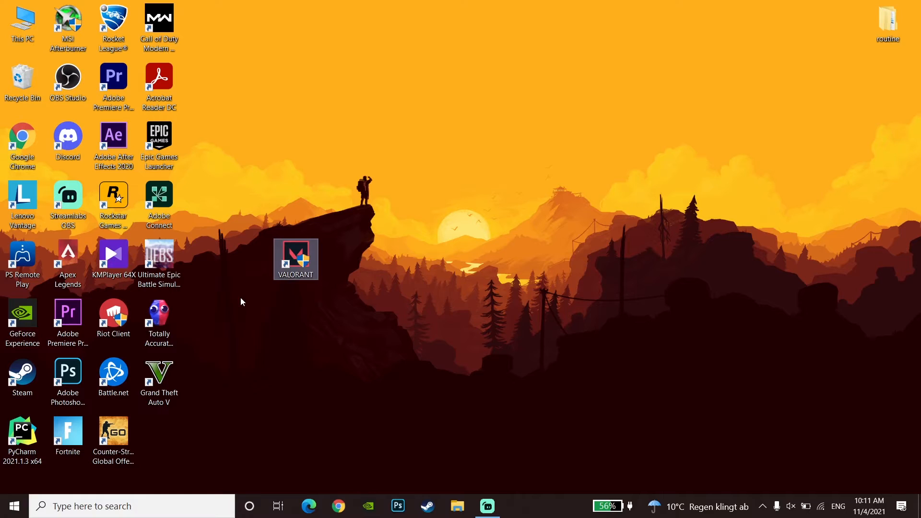
left_click(296, 259)
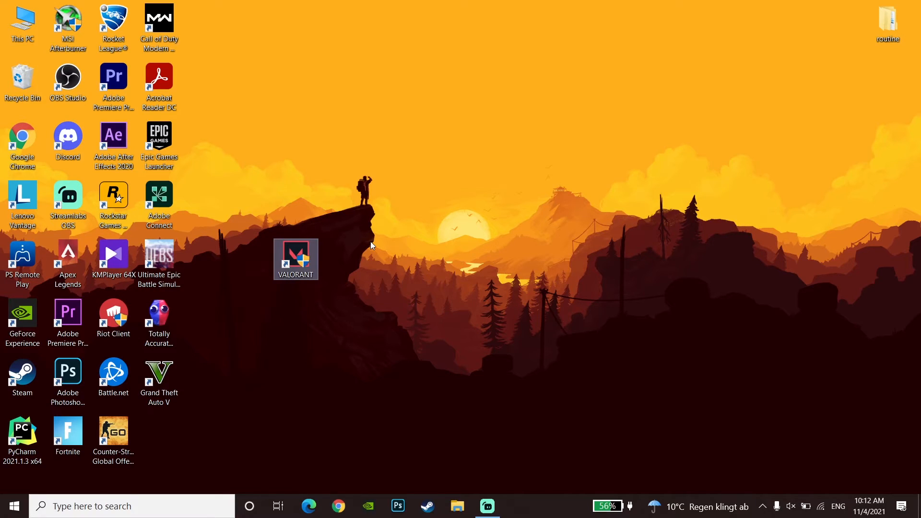
mouse_move(348, 251)
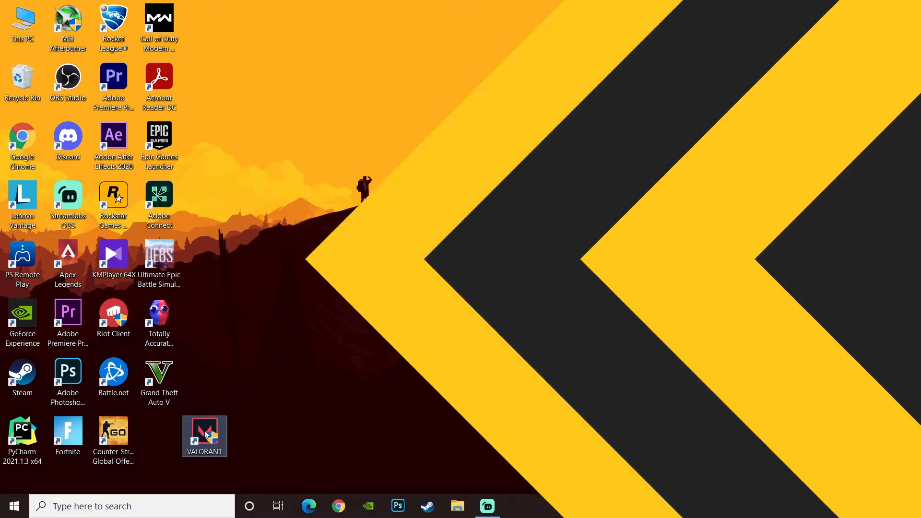
double_click(205, 436)
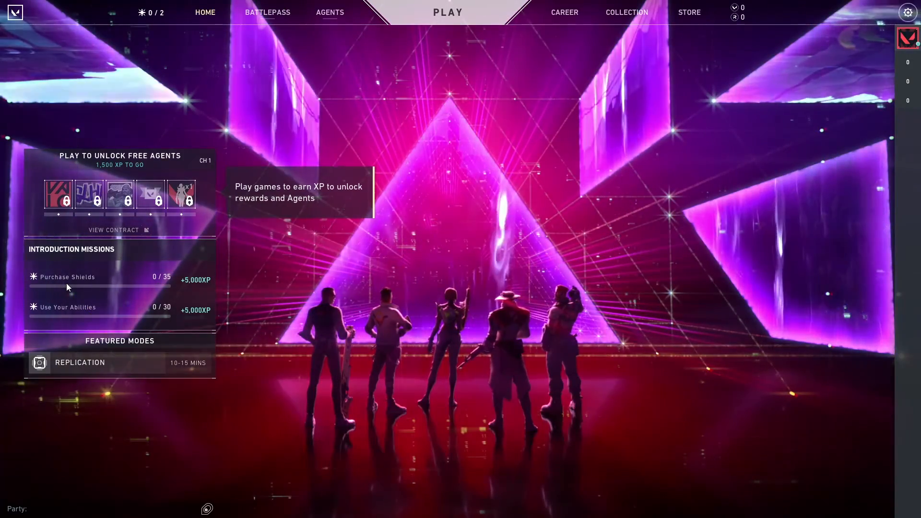